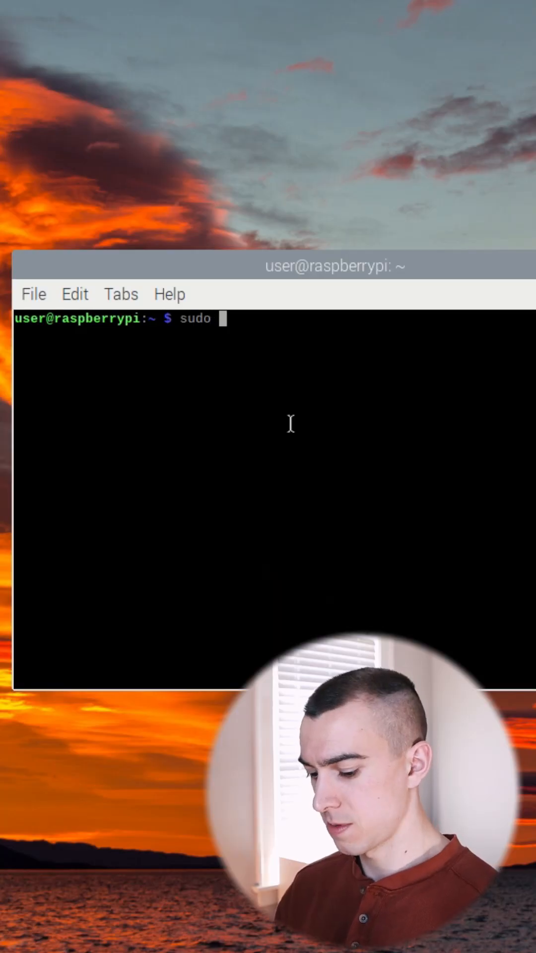
text(apt install)
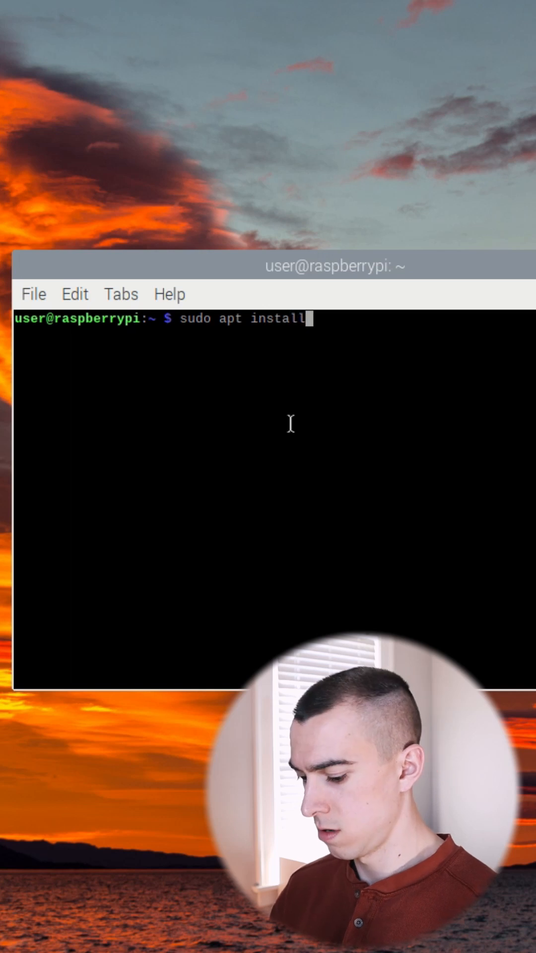
text(default-)
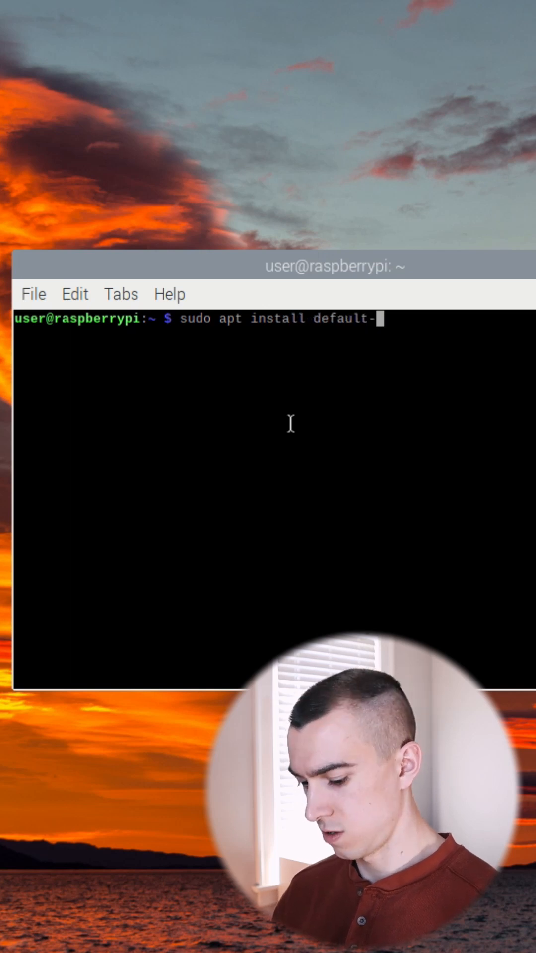
text(jdk)
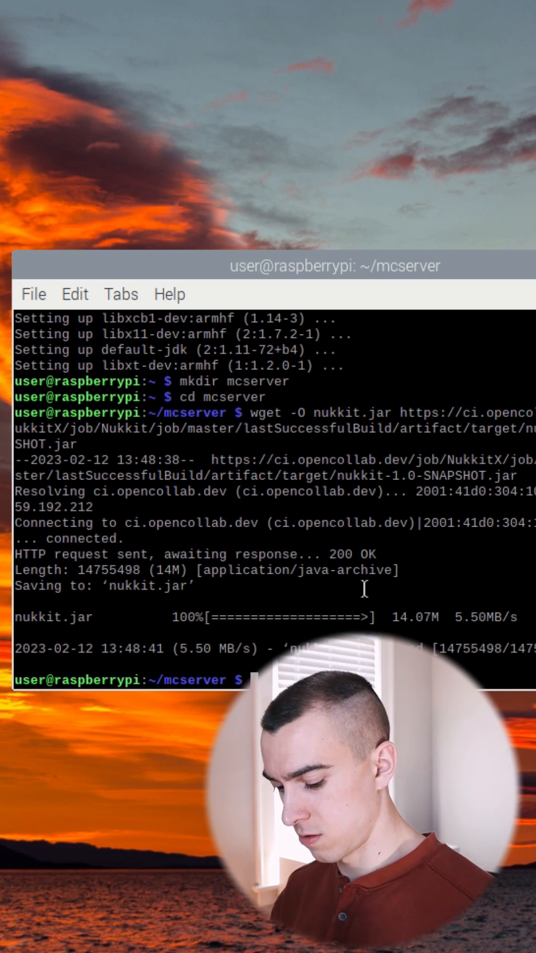
text(sudo)
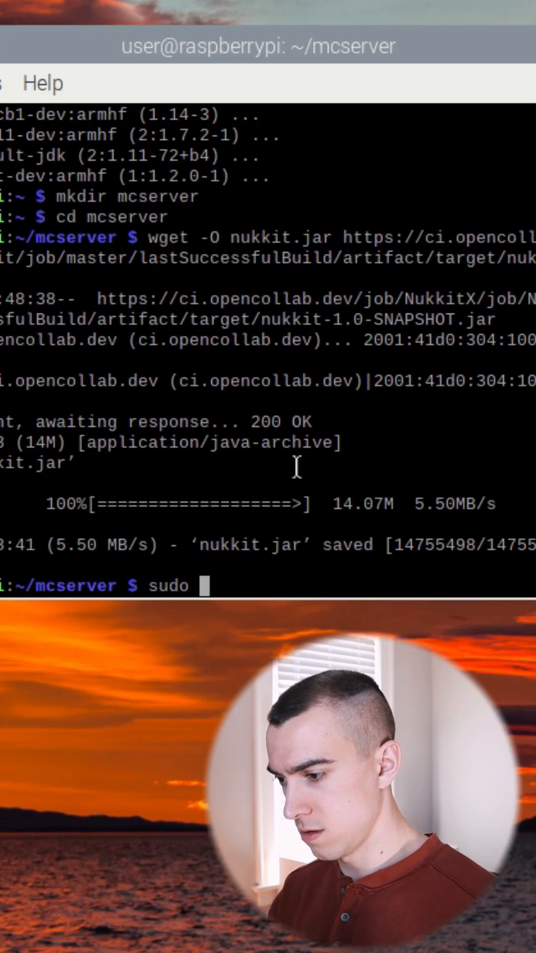
text(java -)
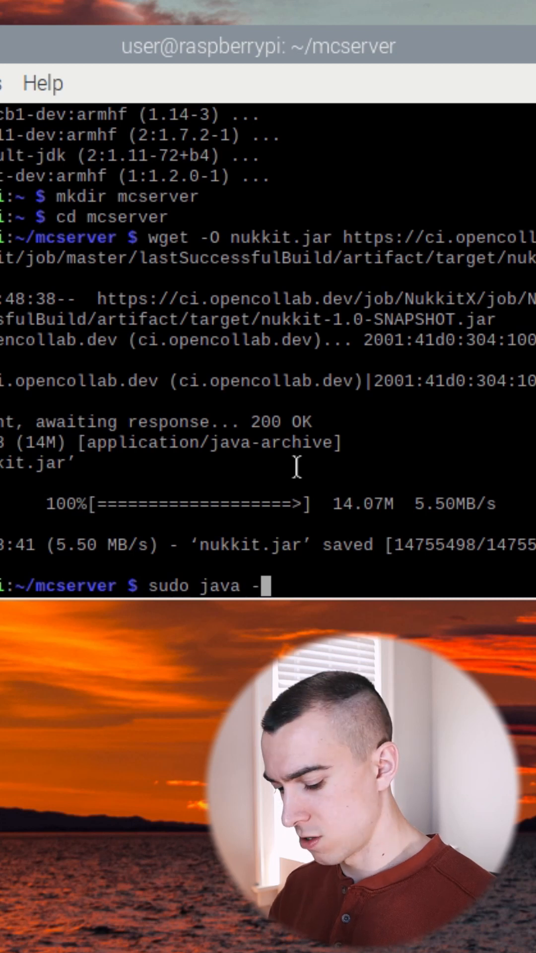
text(jar nukkit.jar)
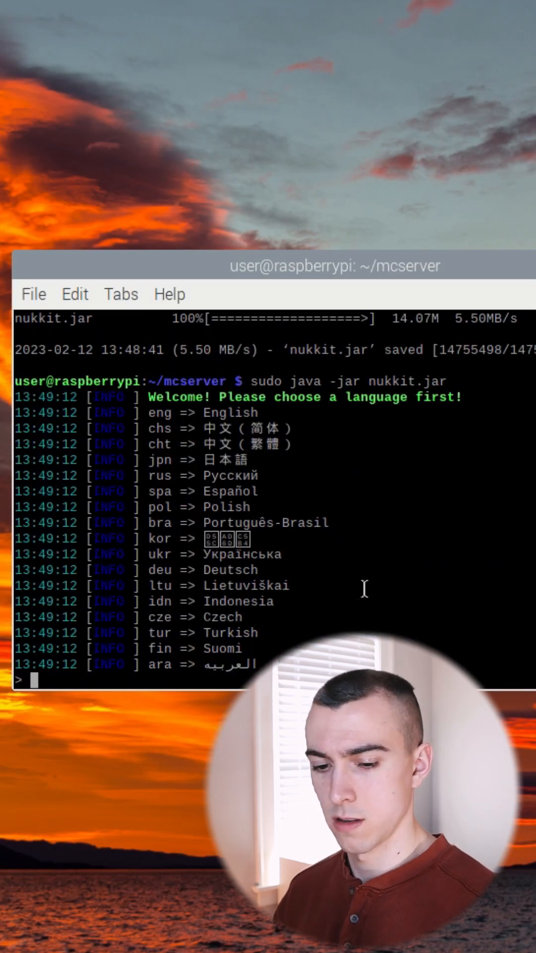
text(eng)
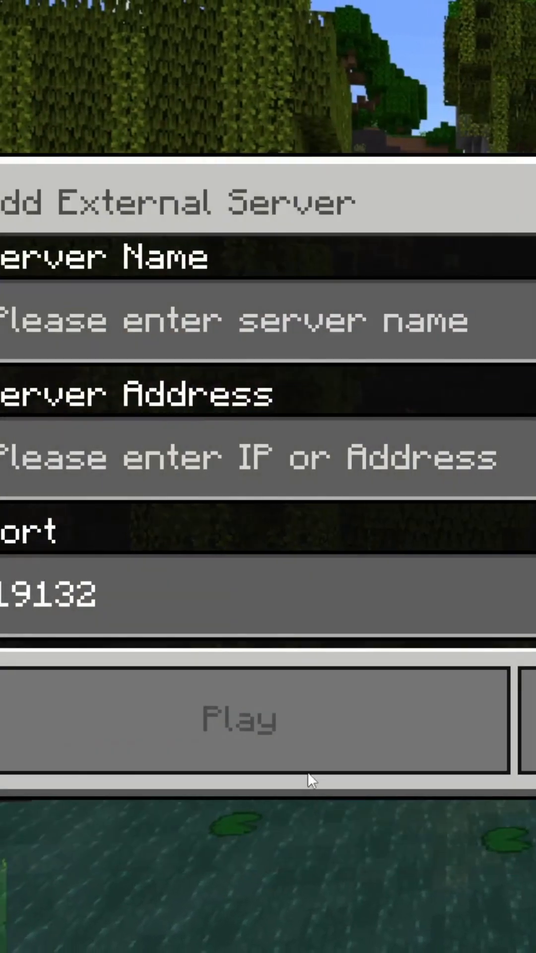
text(192.168.0.)
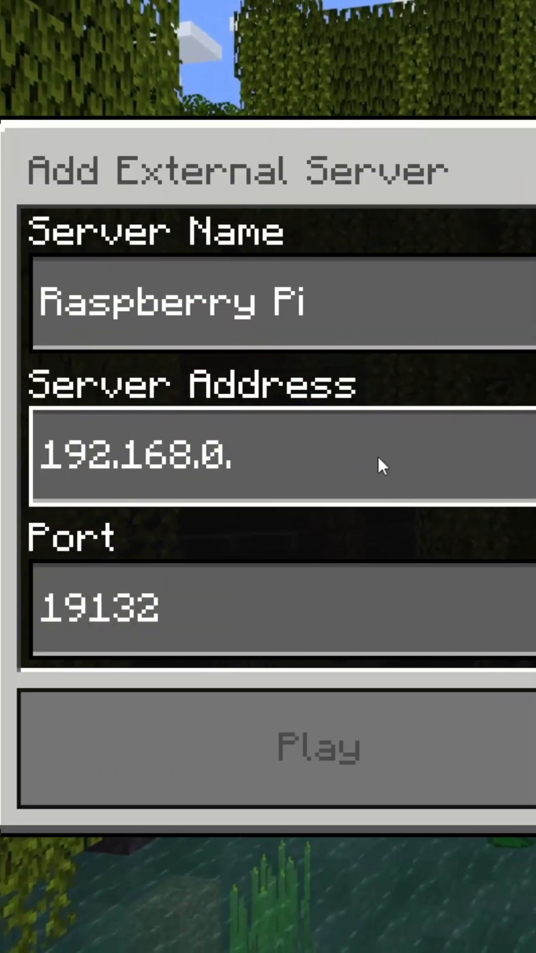